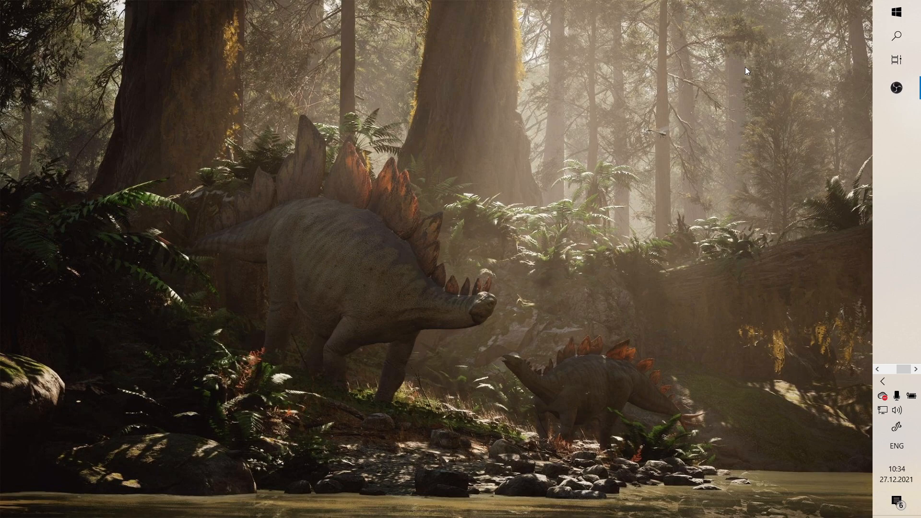
Launch the browser and enter the managed English Fun Club group from Facebook Groups
{"action": "left_click", "coordinate": [880, 369]}
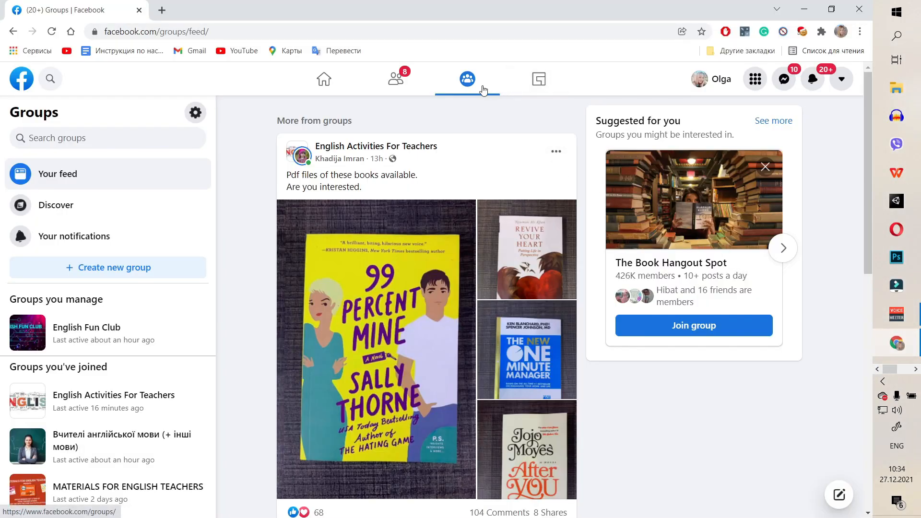
{"action": "mouse_move", "coordinate": [466, 78]}
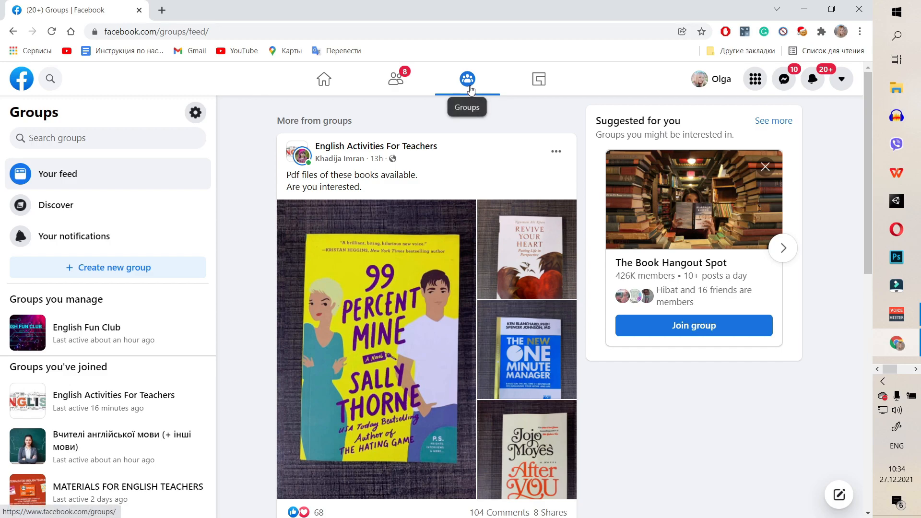
{"action": "mouse_move", "coordinate": [218, 258]}
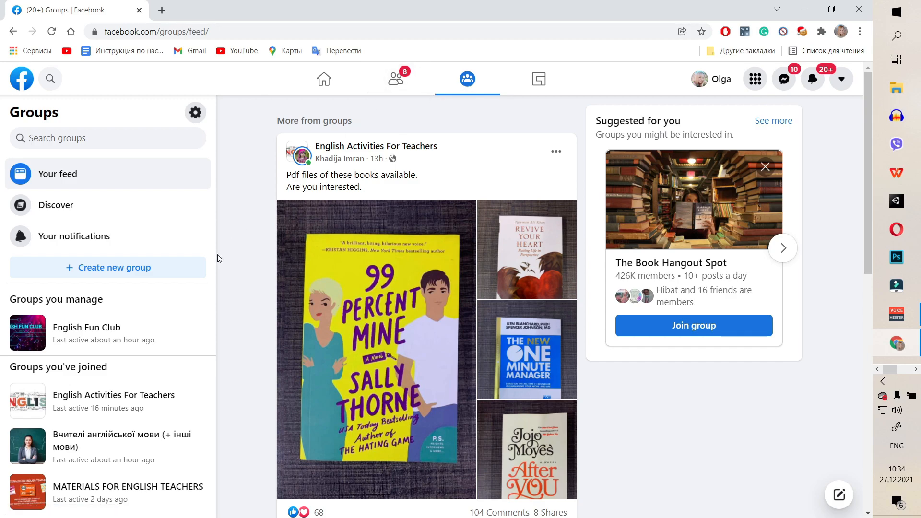
{"action": "mouse_move", "coordinate": [88, 340]}
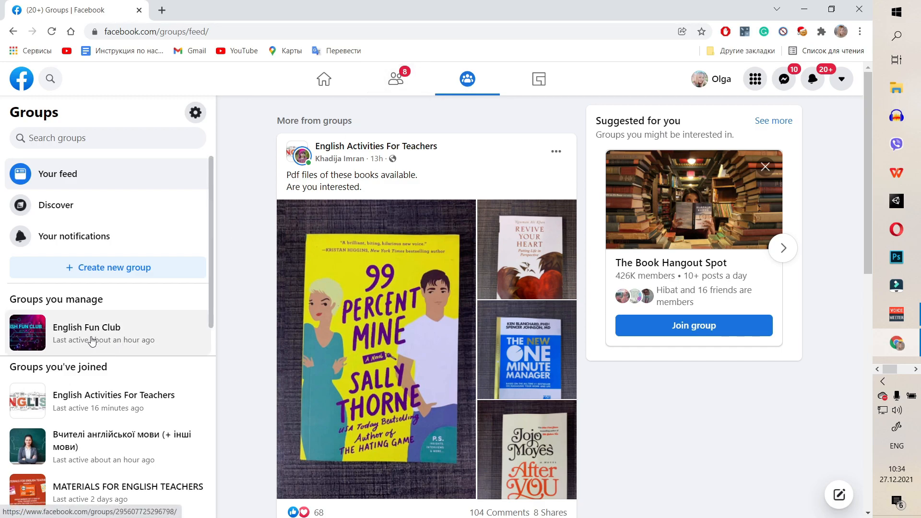
{"action": "mouse_move", "coordinate": [120, 335]}
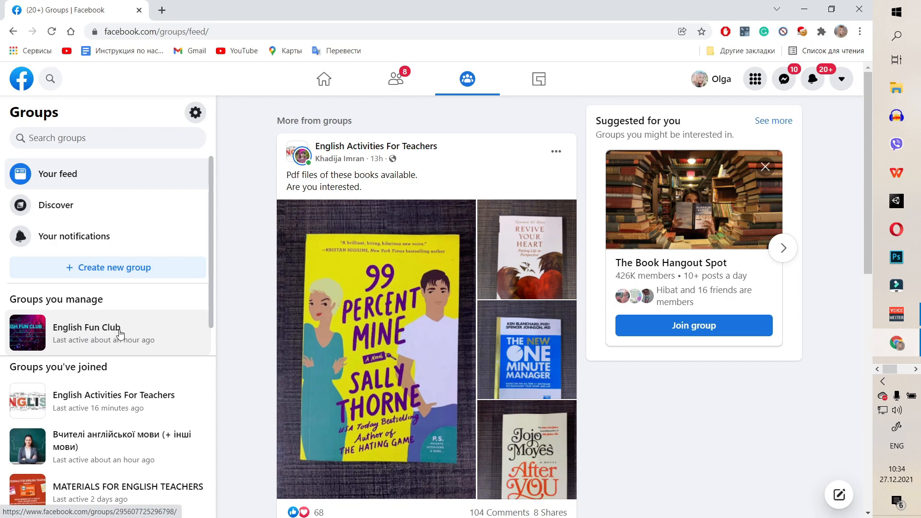
{"action": "left_click", "coordinate": [86, 327]}
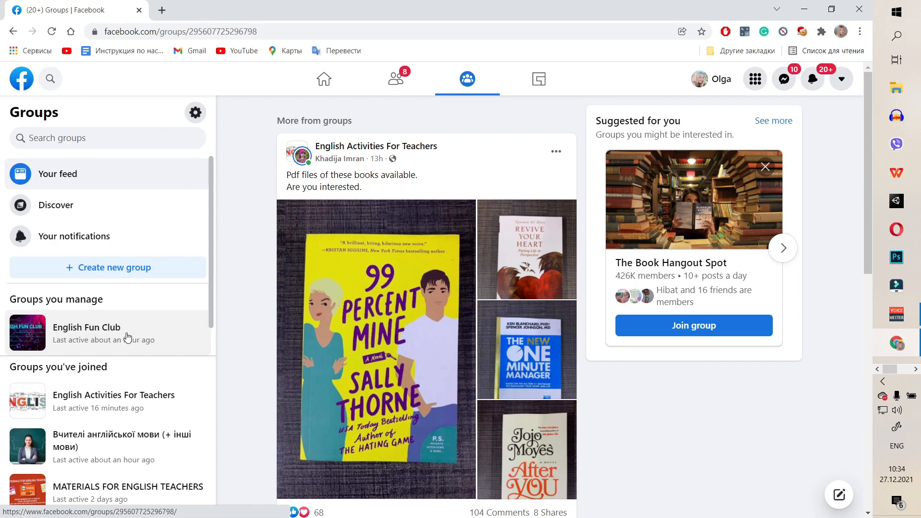
In the group's Files tab, bring up options for the Wonders of the Past PDF
{"action": "left_click", "coordinate": [86, 327]}
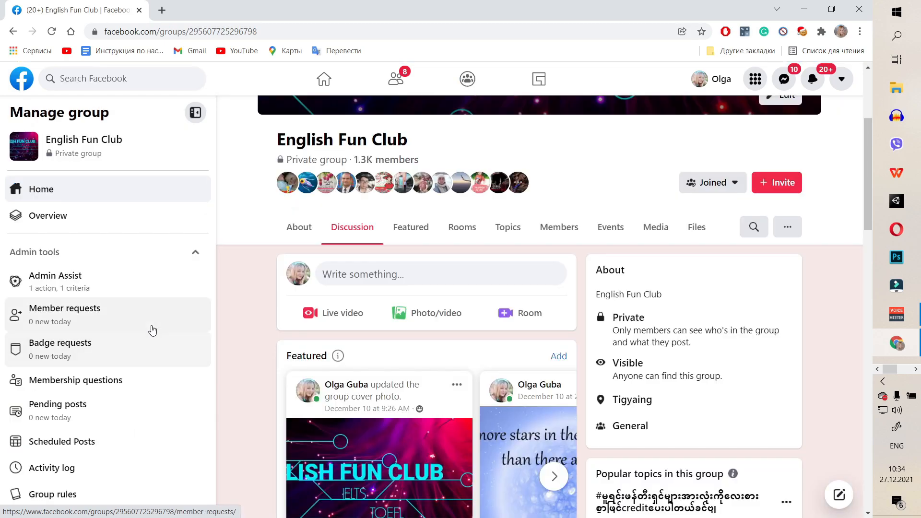
{"action": "mouse_move", "coordinate": [696, 227]}
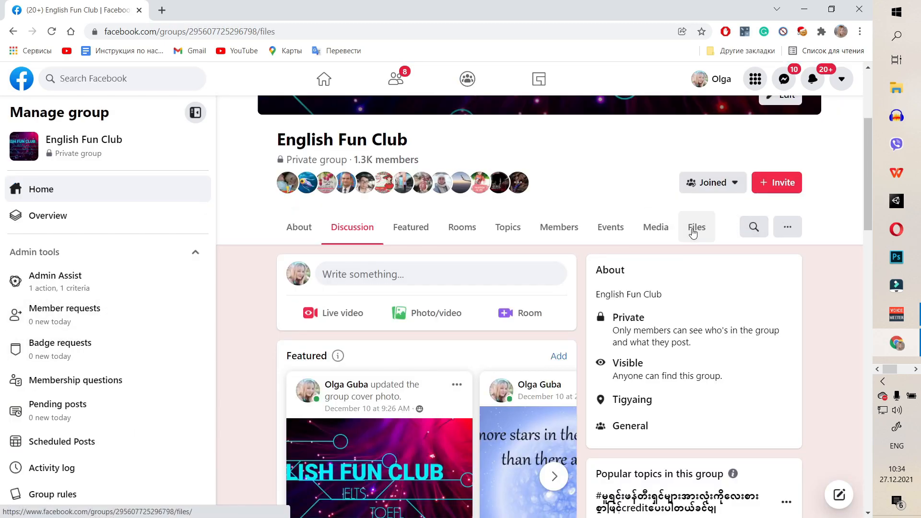
{"action": "left_click", "coordinate": [697, 227]}
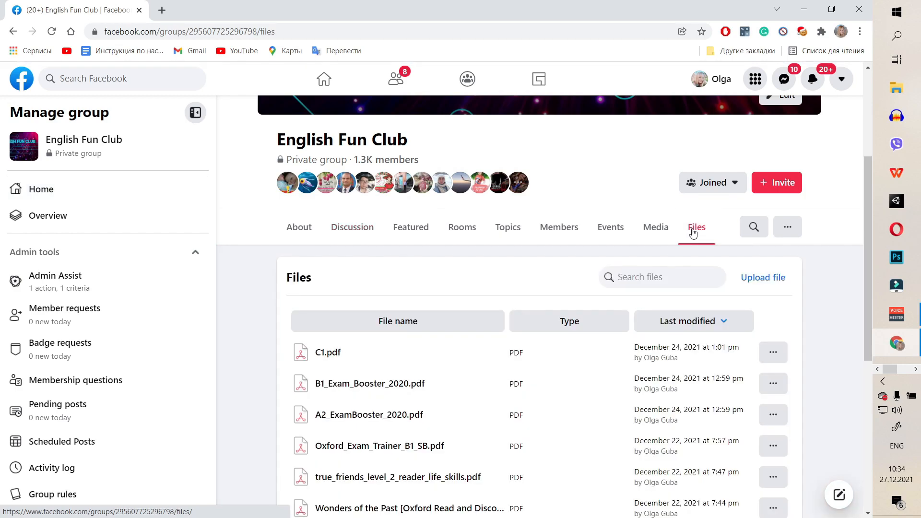
{"action": "scroll", "scroll_direction": "down", "scroll_amount": 3}
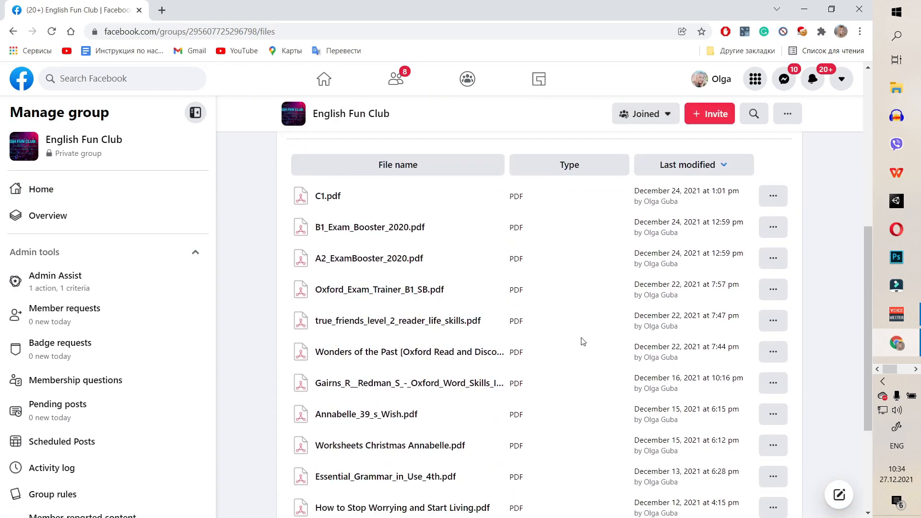
{"action": "scroll", "scroll_direction": "down", "scroll_amount": 3}
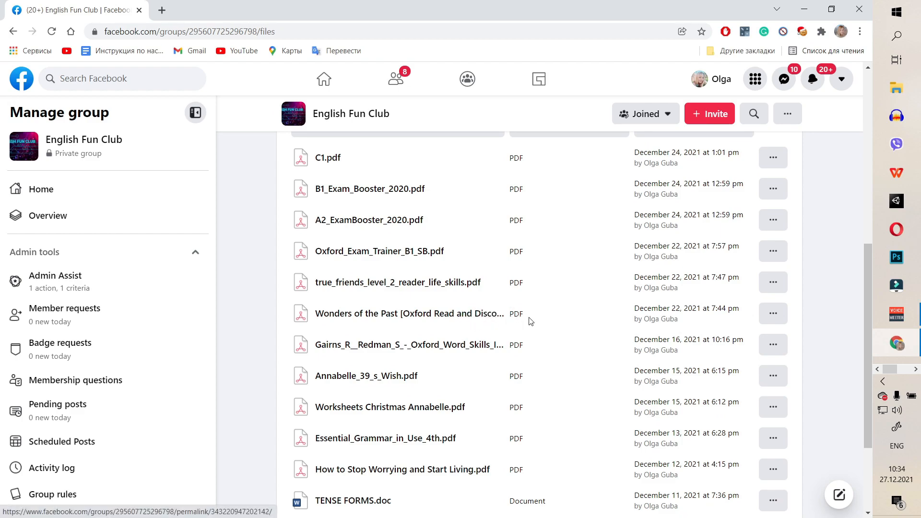
{"action": "mouse_move", "coordinate": [773, 313]}
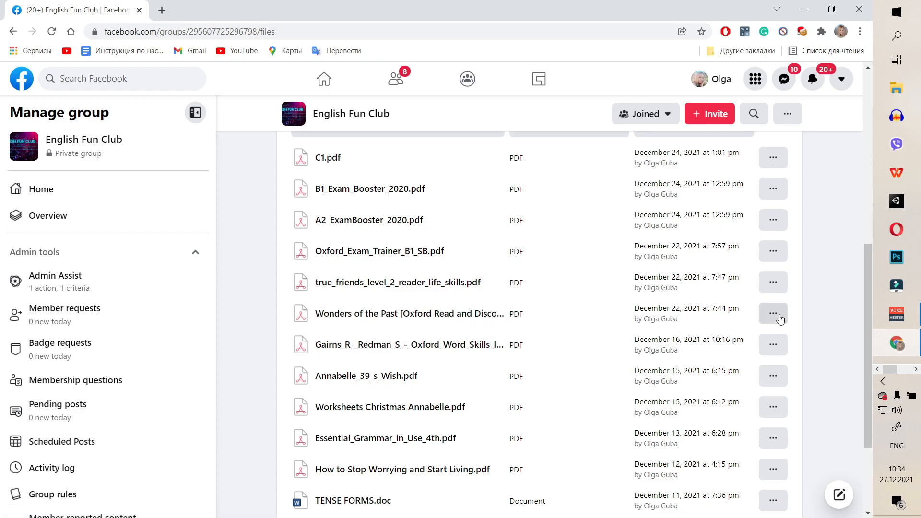
{"action": "left_click", "coordinate": [772, 313]}
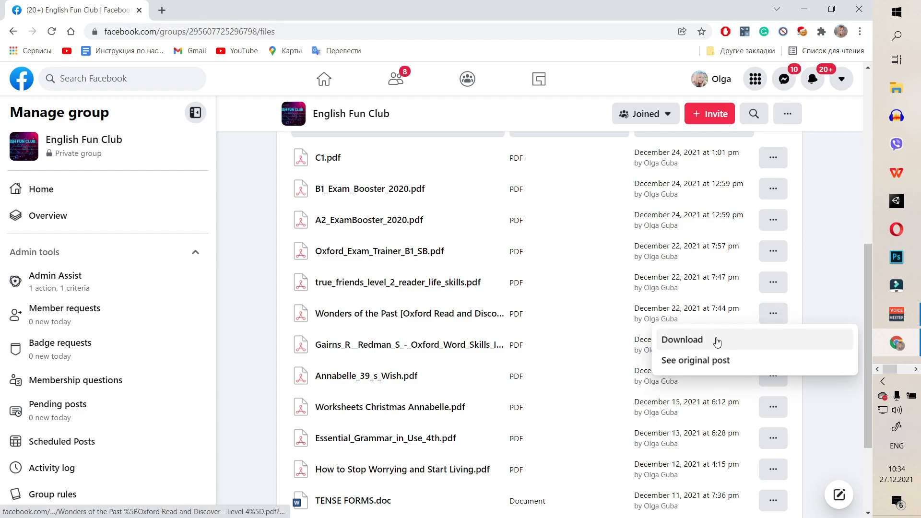
Download the Wonders of the Past PDF and save it to Documents
{"action": "left_click", "coordinate": [681, 340]}
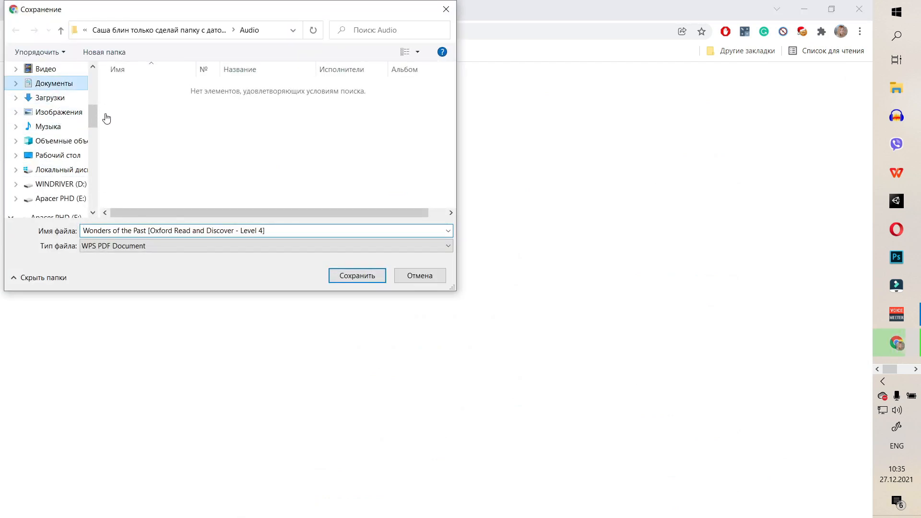
{"action": "left_click", "coordinate": [53, 83]}
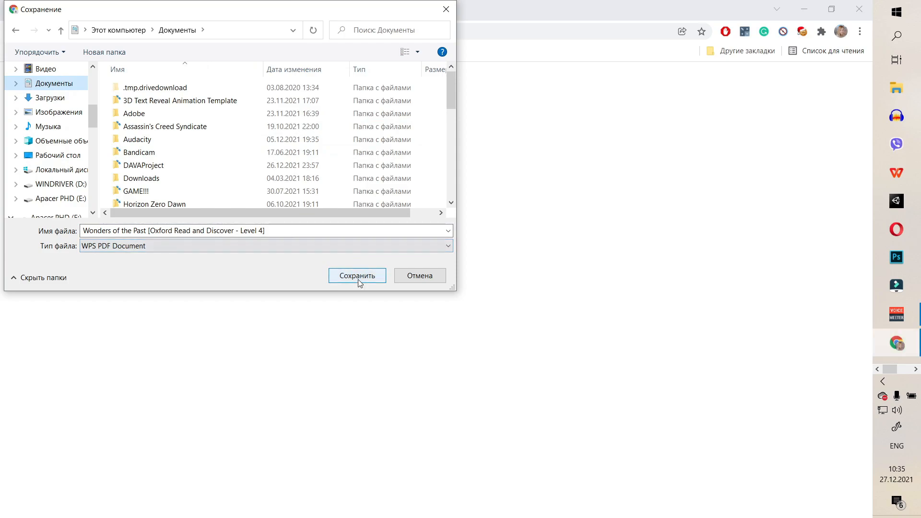
{"action": "left_click", "coordinate": [357, 275]}
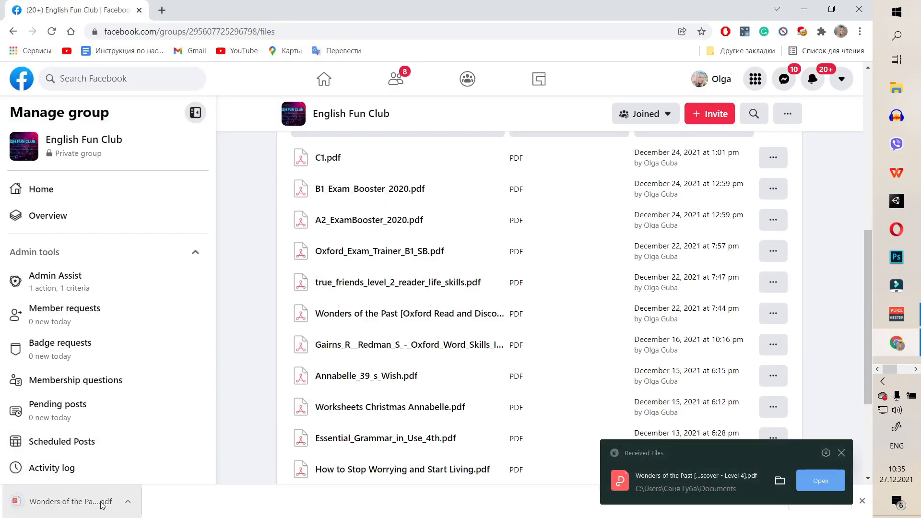
{"action": "mouse_move", "coordinate": [64, 501]}
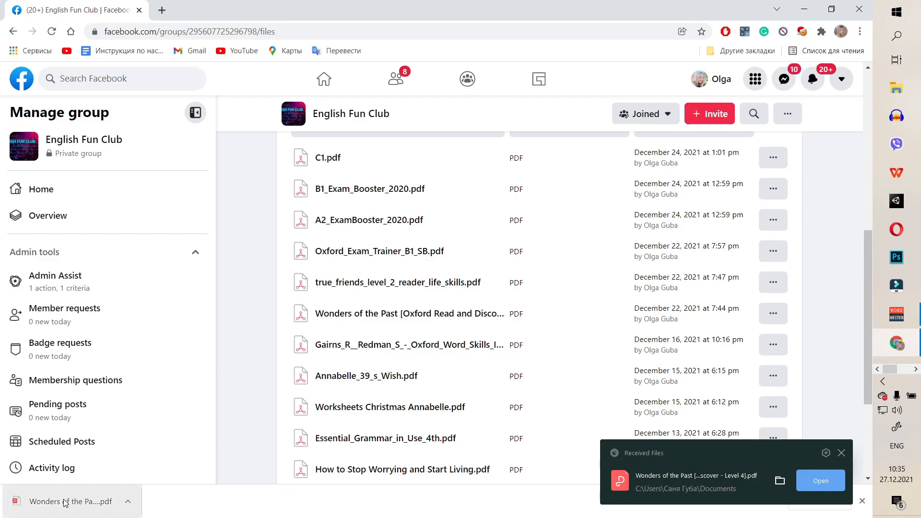
{"action": "mouse_move", "coordinate": [102, 508]}
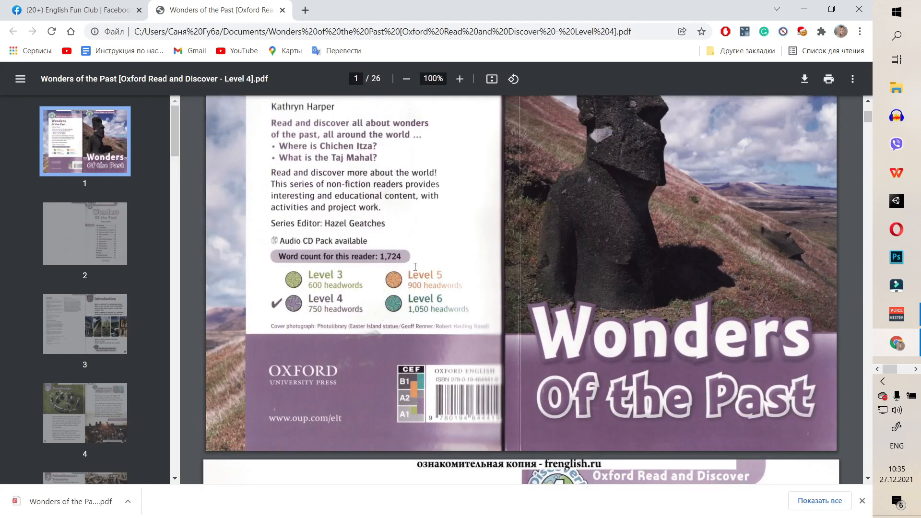
Scroll the Wonders of the Past PDF past the contents to the Introduction, around page 14
{"action": "scroll", "scroll_direction": "down", "scroll_amount": 3}
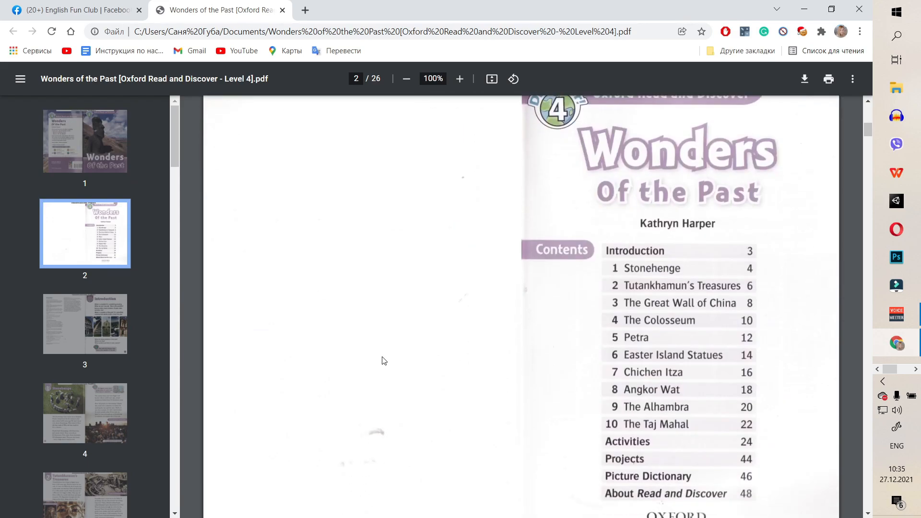
{"action": "scroll", "scroll_direction": "down", "scroll_amount": 3}
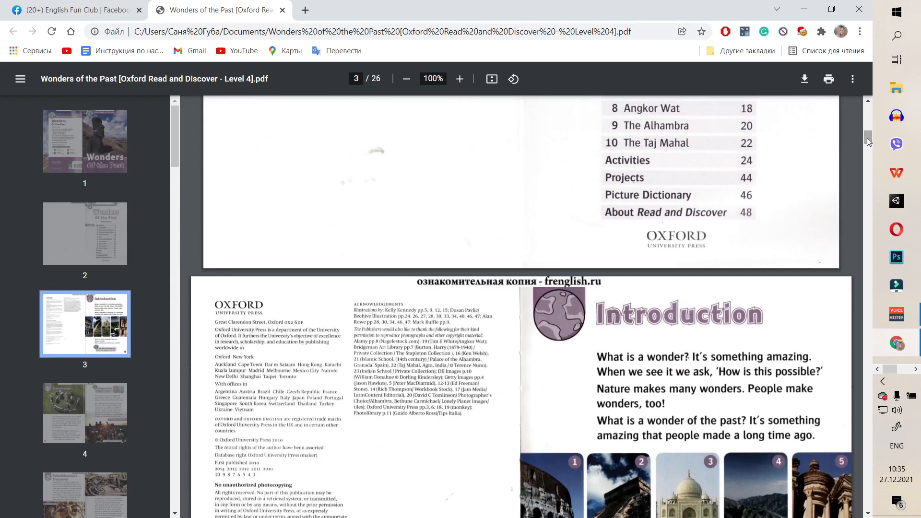
{"action": "scroll", "scroll_direction": "down", "scroll_amount": 3}
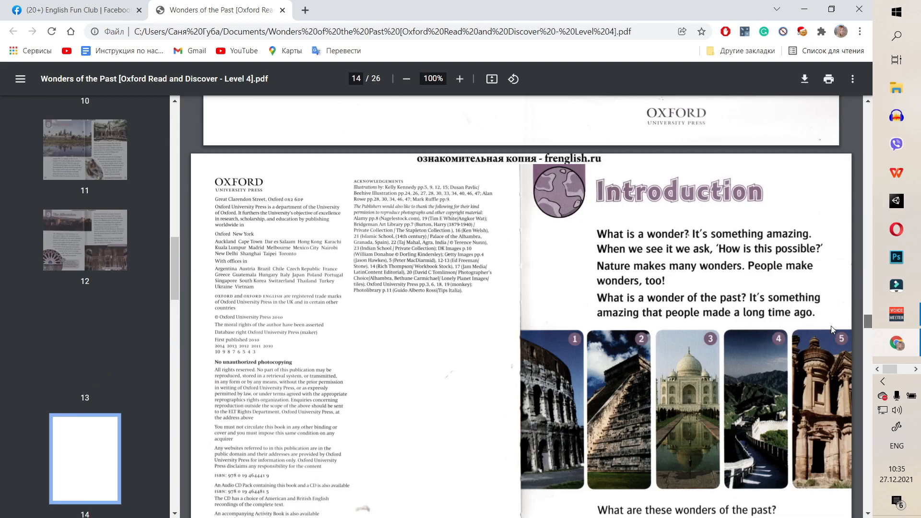